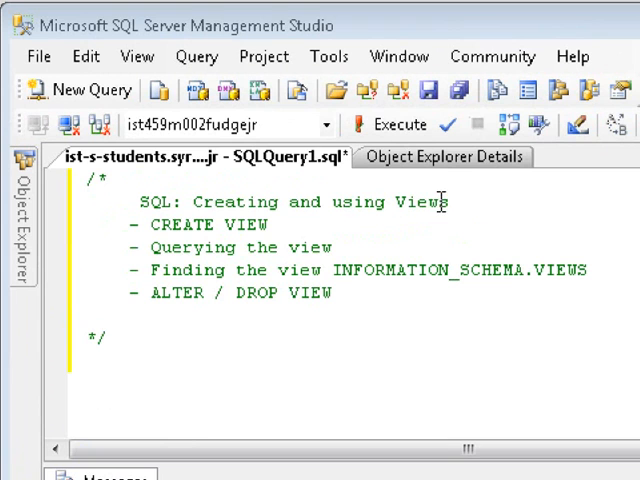
Run select * from fudgemart_employees and scroll through the 34 returned rows.
left_click_drag(292, 202, 448, 202)
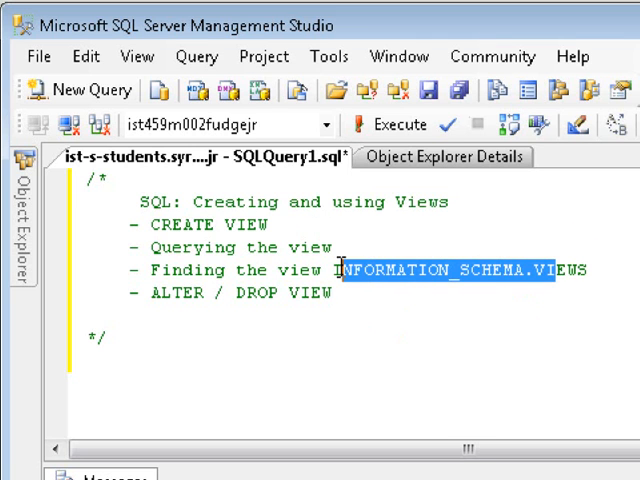
left_click(340, 246)
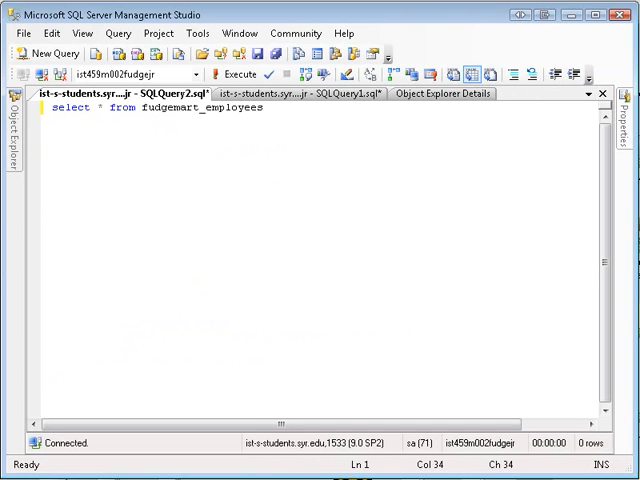
mouse_move(206, 160)
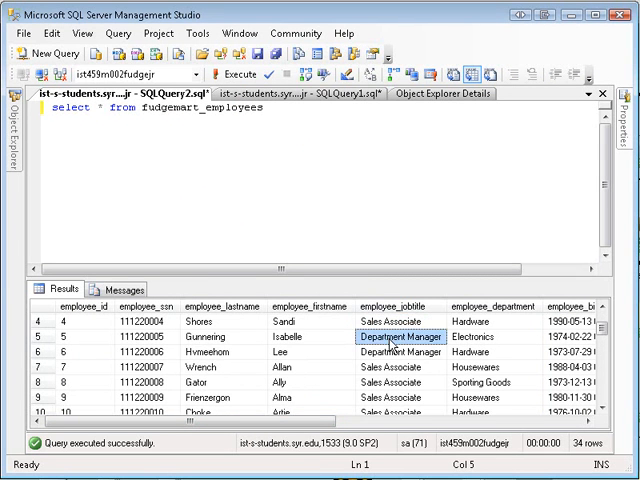
scroll("down", 3)
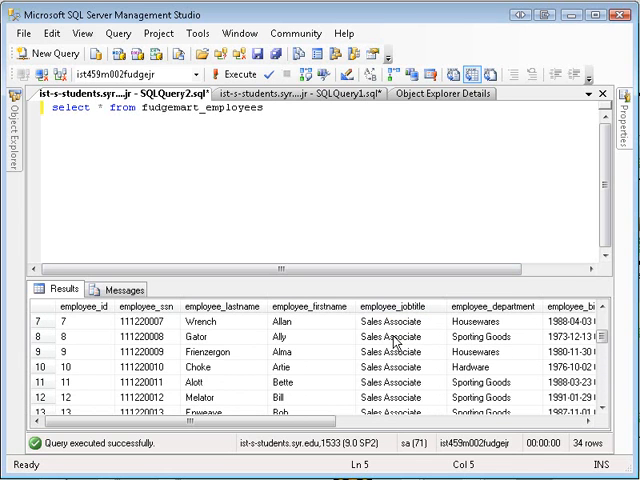
scroll("down", 3)
type("wher")
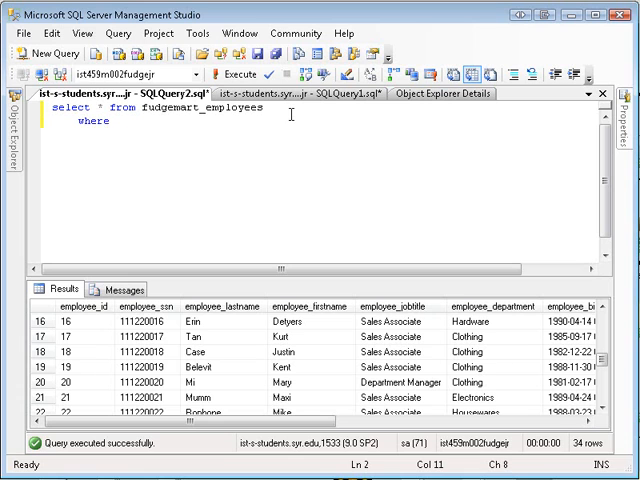
Filter with where employee_jobtitle <> 'Sales Associate' and run it, returning 9 rows.
type("employee")
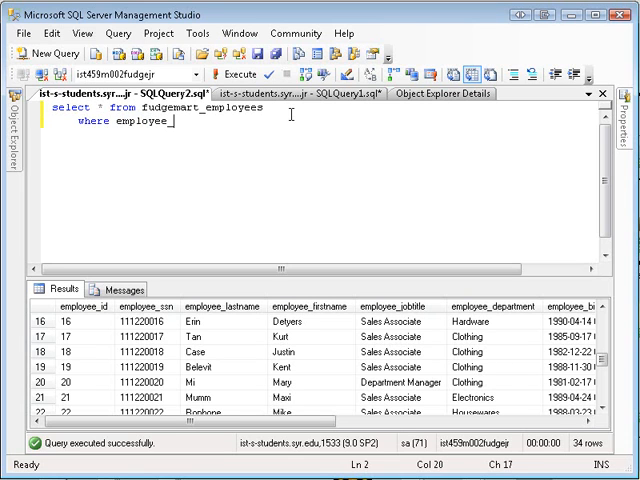
type("_jobty")
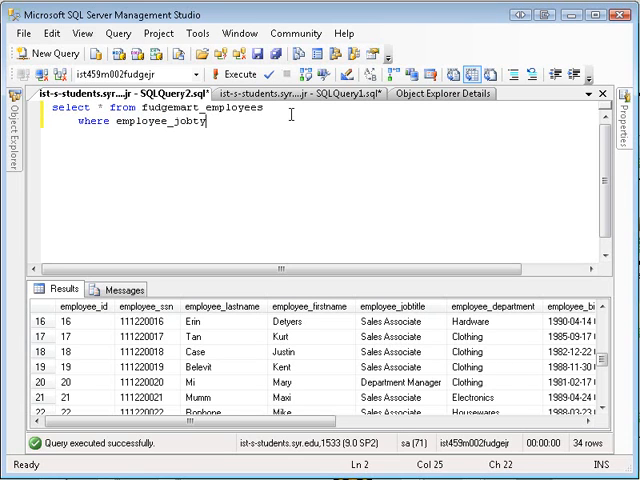
type("tle <")
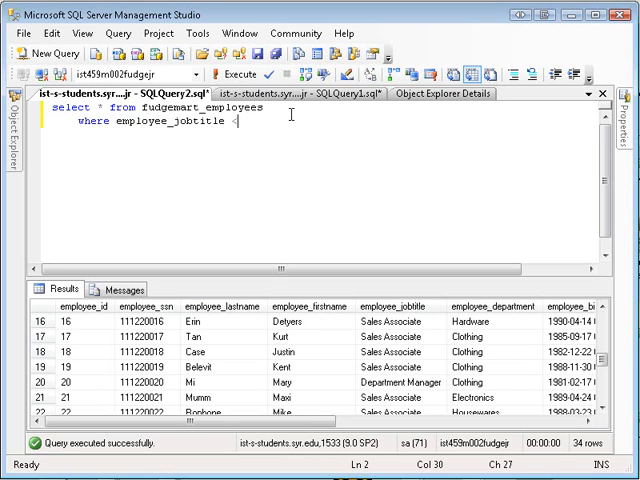
type("<> 'Sales")
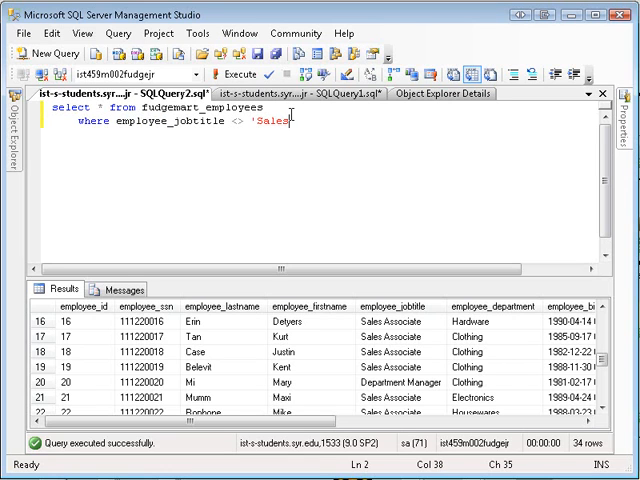
type("Assoc")
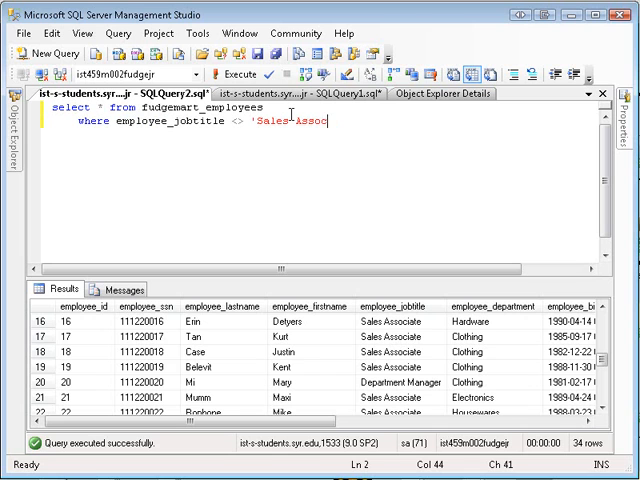
type("iate'")
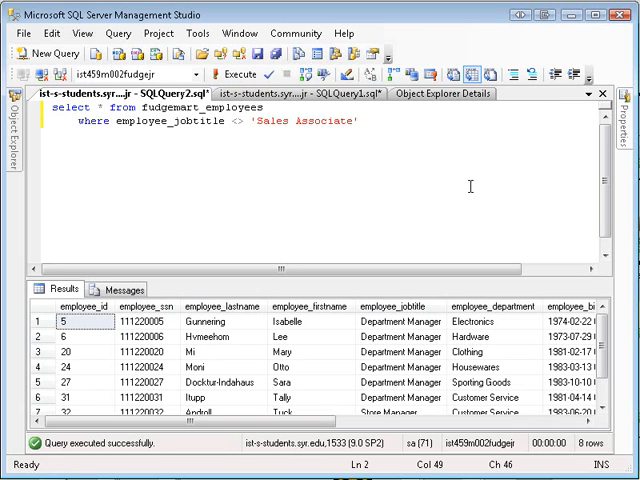
scroll("down", 3)
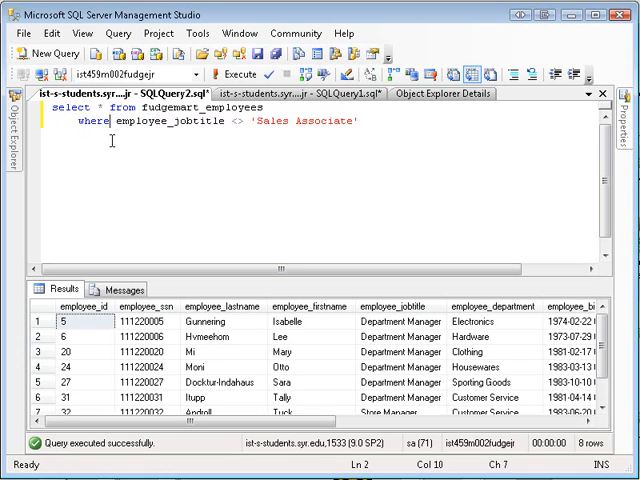
mouse_move(364, 212)
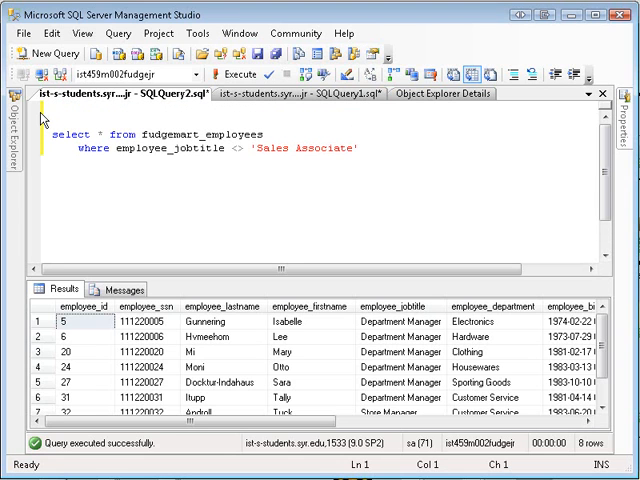
Prefix the query with create view v_fudgemart_managers as and execute it successfully.
type("create v")
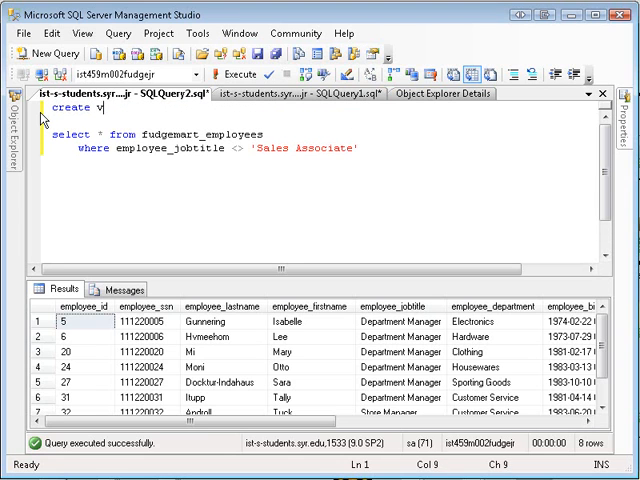
type("iew")
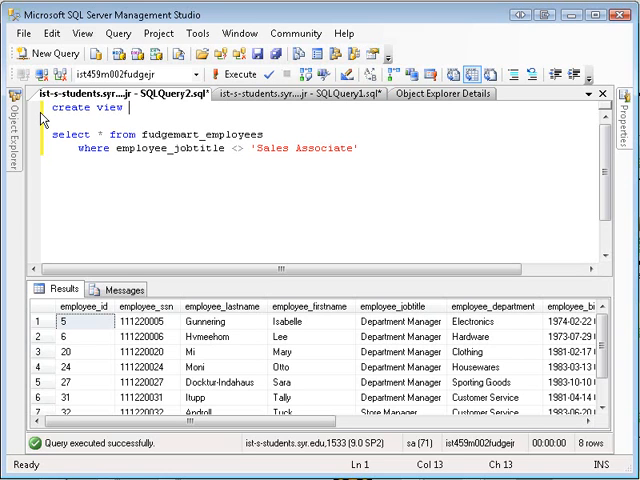
type("v_")
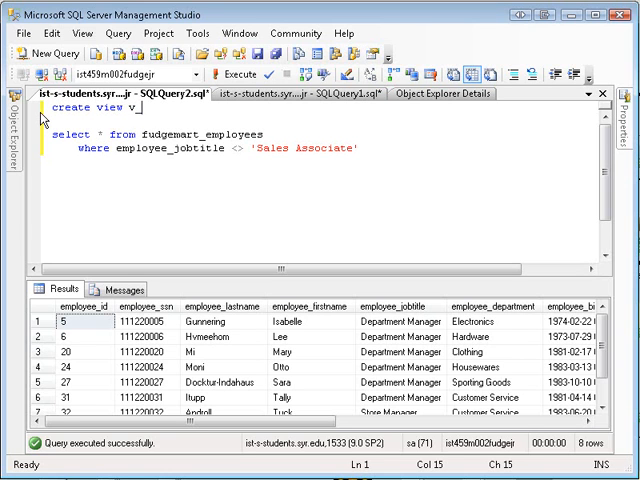
type("fudgemart_ma")
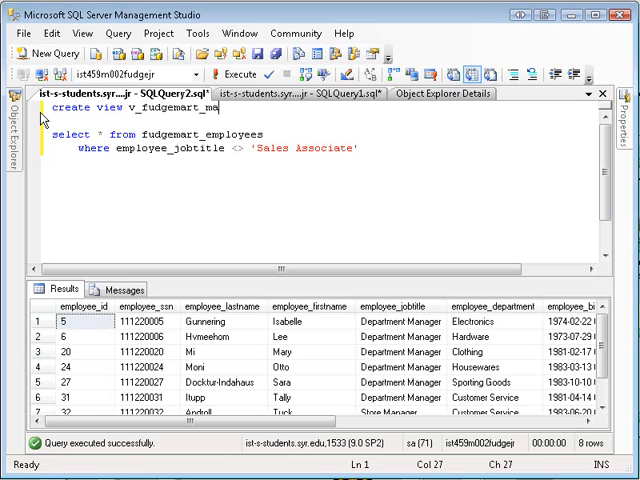
type("nagers")
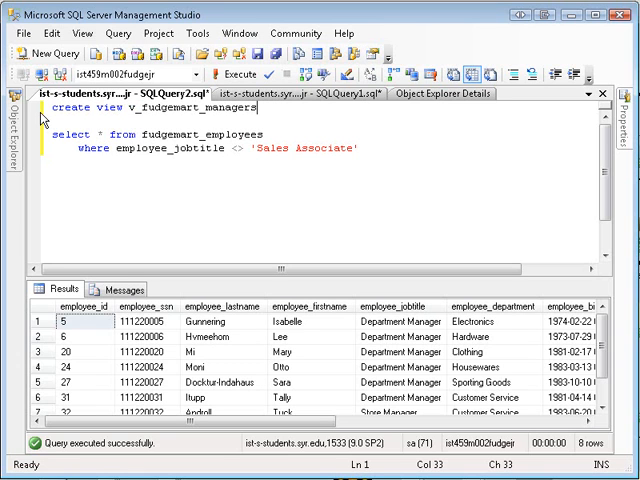
type("aa")
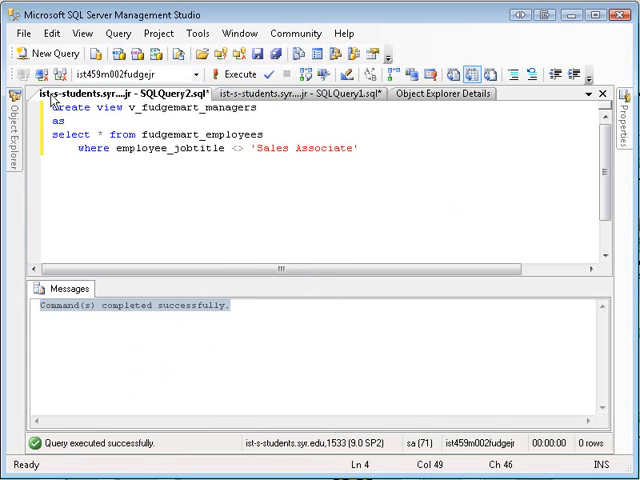
In a new query window, run select * from v_fudgemart_managers to list the manager rows.
left_click(48, 52)
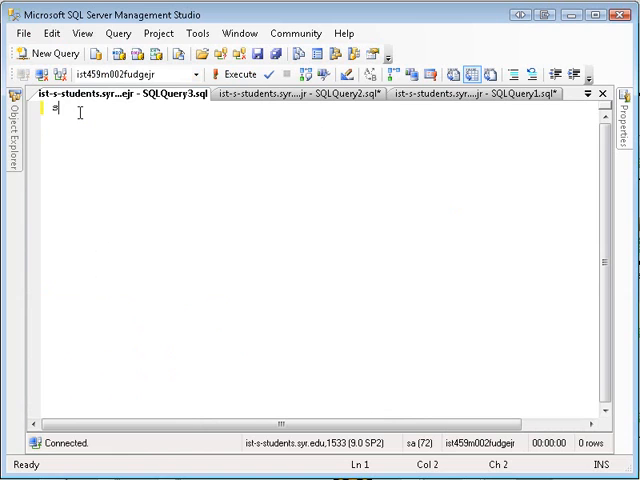
type("select * f")
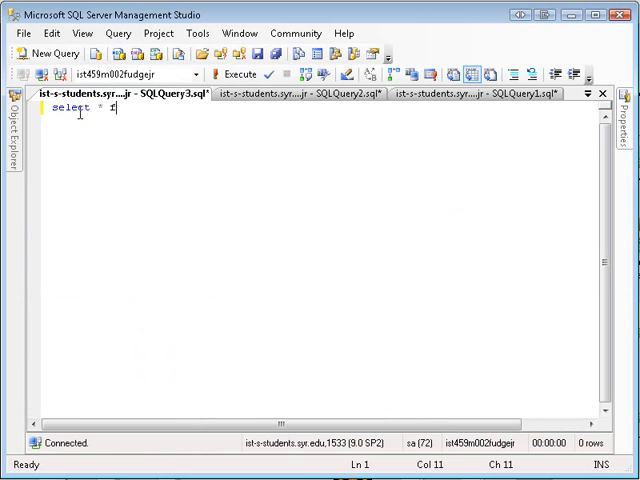
type("rom fud")
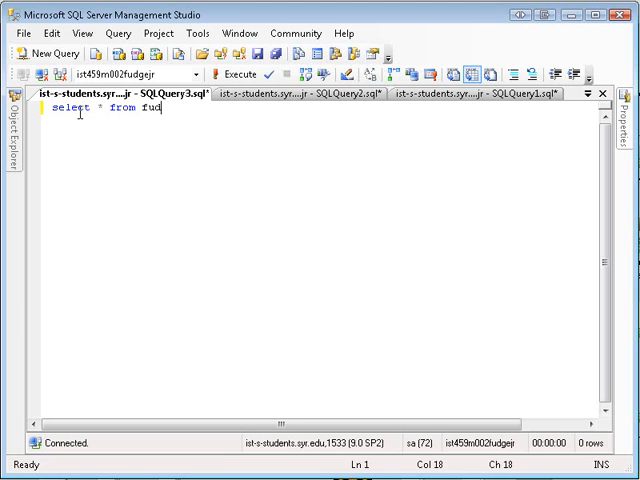
type("gemart_ma")
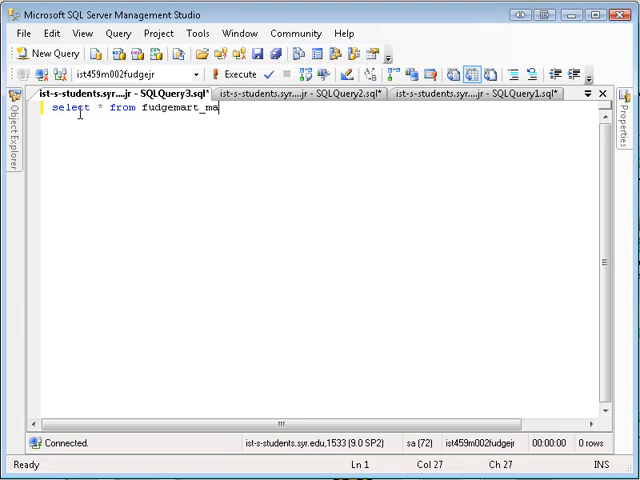
type("nagers")
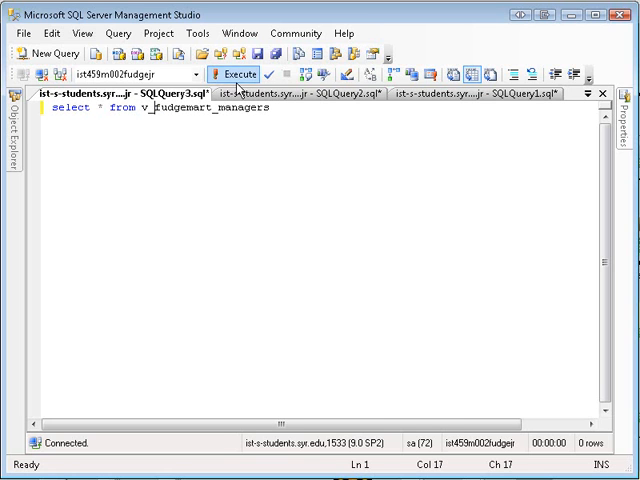
left_click(234, 76)
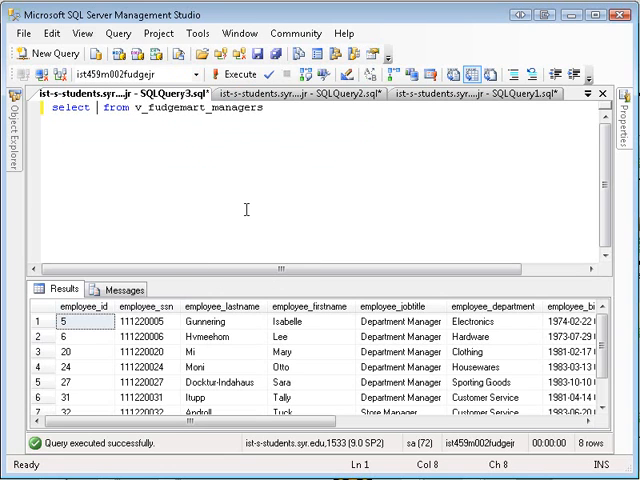
Select employee_lastname, employee_firstname, employee_hourlywage where employee_hourlywage > 10, then return to the view script.
type("employeee_")
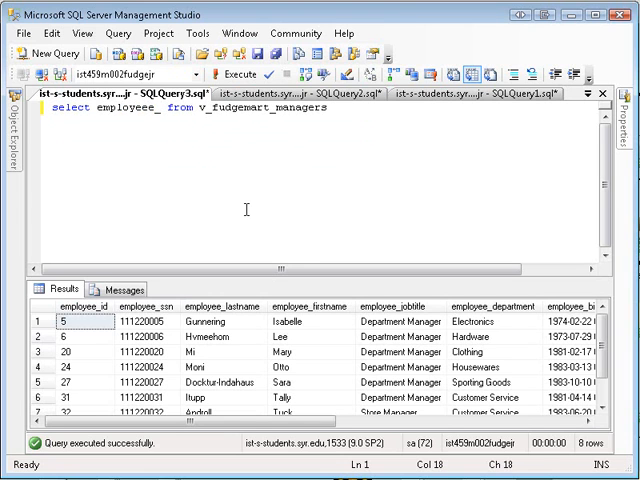
type("lastname, e")
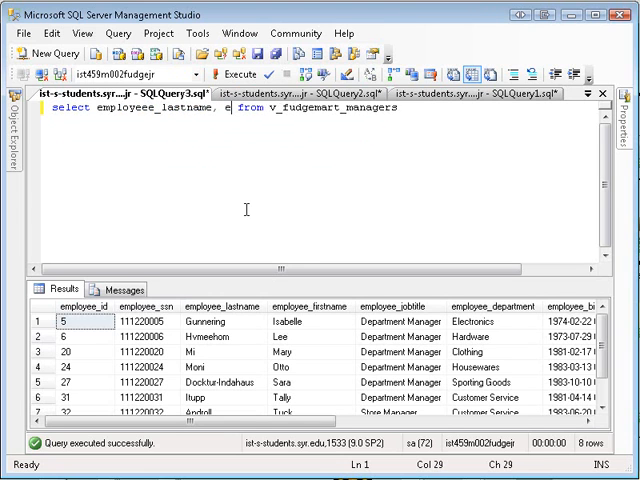
type("mployee_")
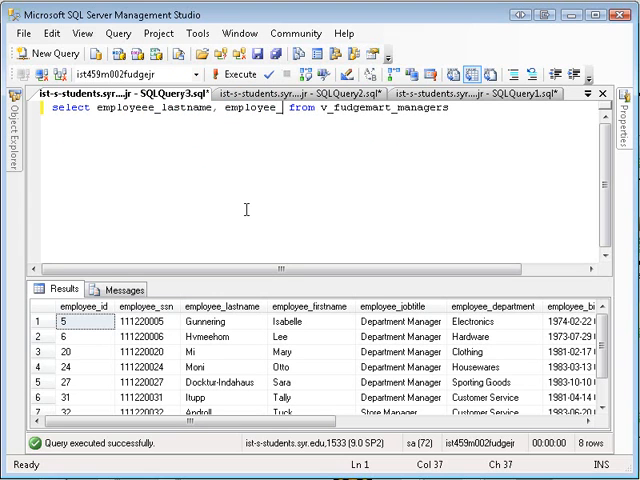
type("firstname, employee_hourly")
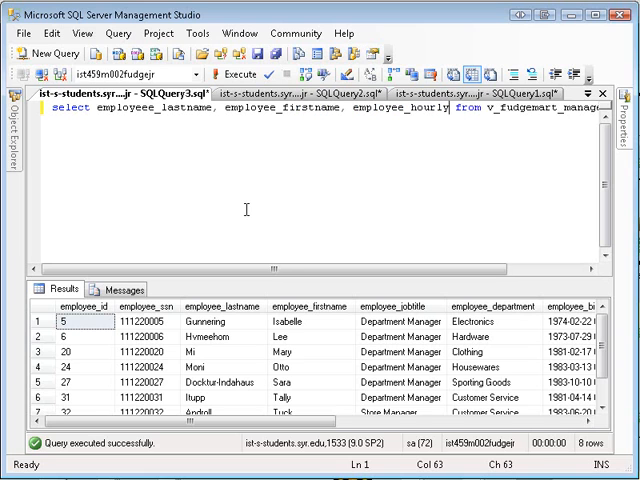
type("age")
type("w")
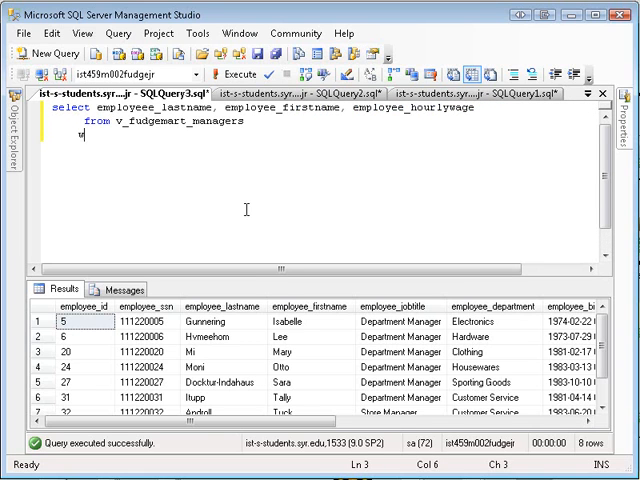
type("here")
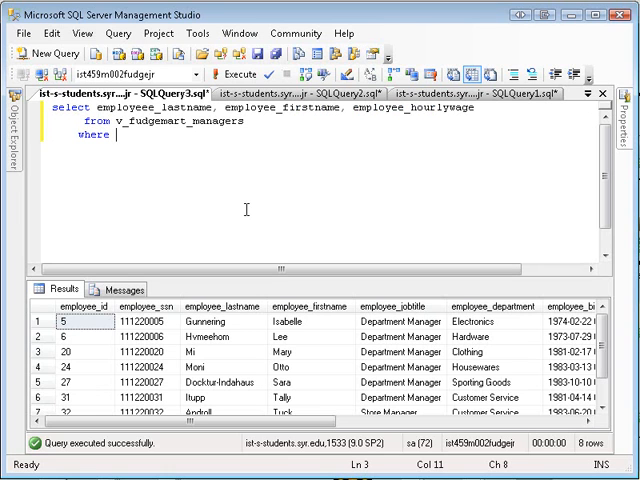
type("employee_h")
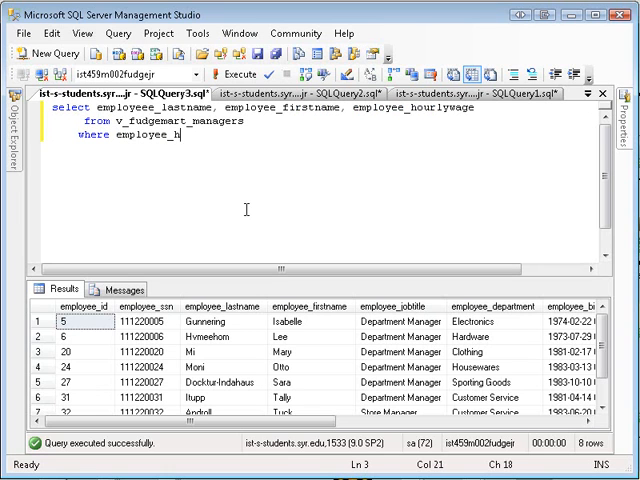
type("ourly")
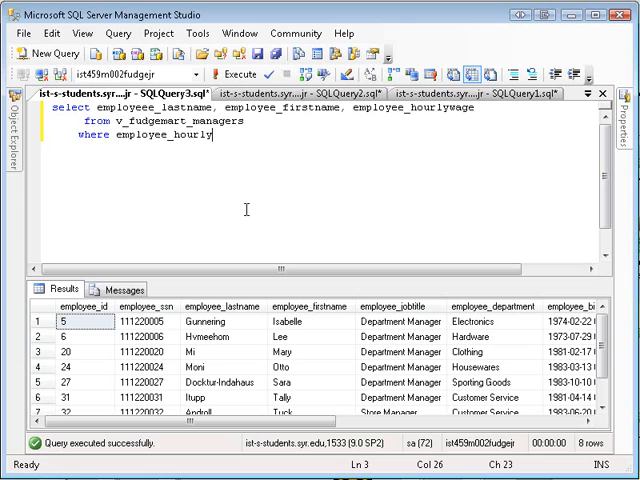
type("wage")
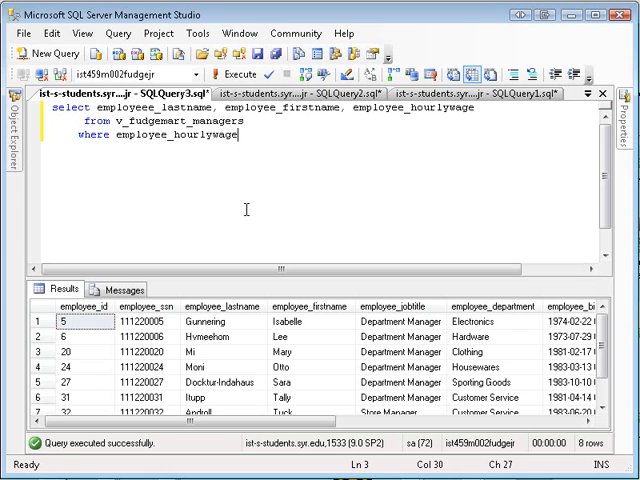
type(">10")
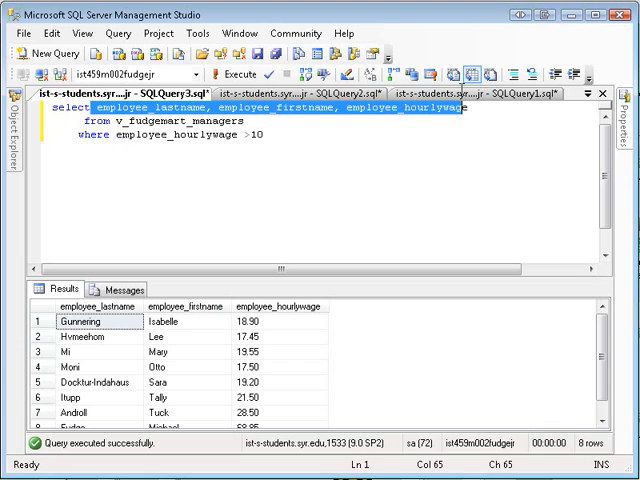
double_click(104, 122)
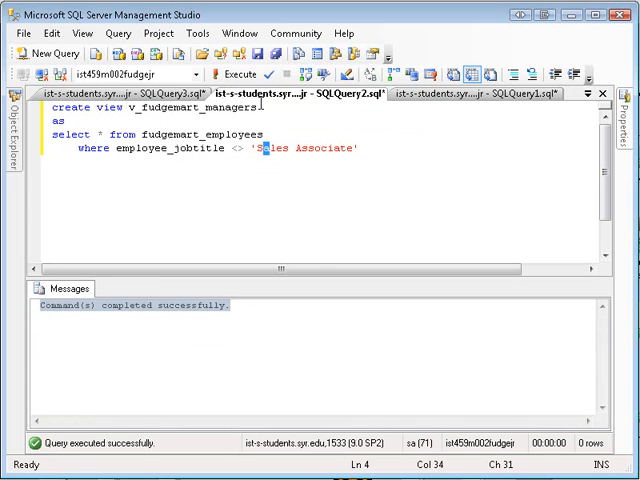
Highlight the fudgemart_employees source in the view script, revisit the wage query, and start SQLQuery4.
double_click(180, 136)
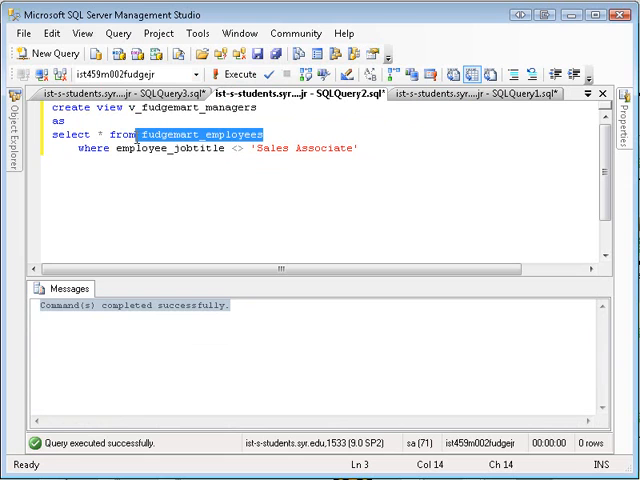
left_click(380, 152)
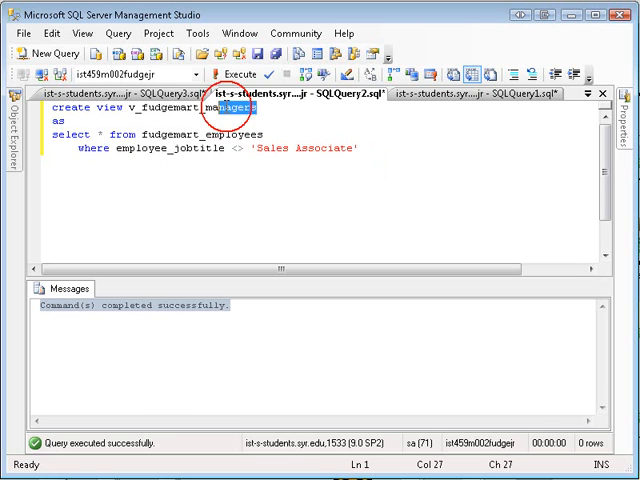
left_click(72, 92)
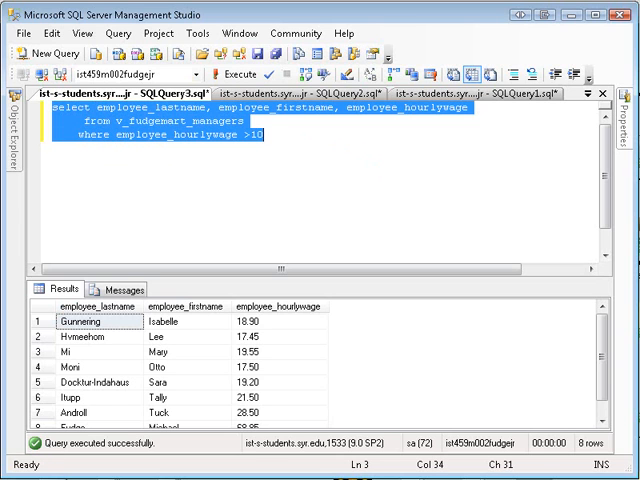
left_click(38, 54)
type("select * from")
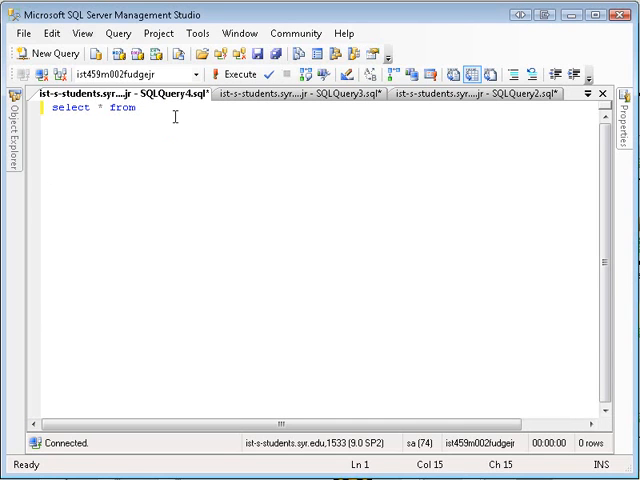
Run select * from INFORMATION_SCHEMA.VIEWS, listing vBigBossReport and v_fudgemart_managers with definitions.
type("INFORM")
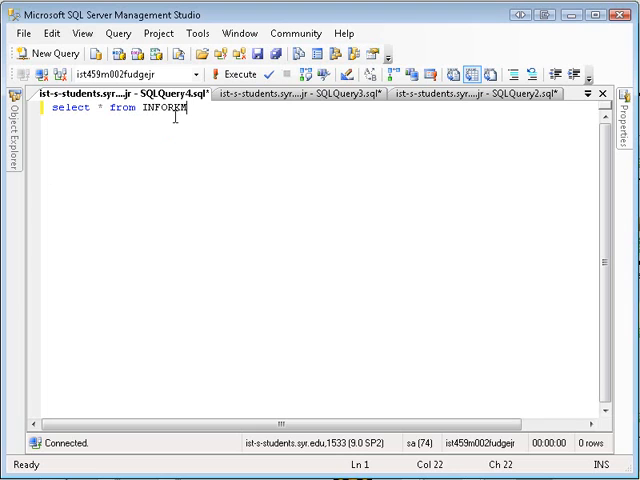
type("ATION_S")
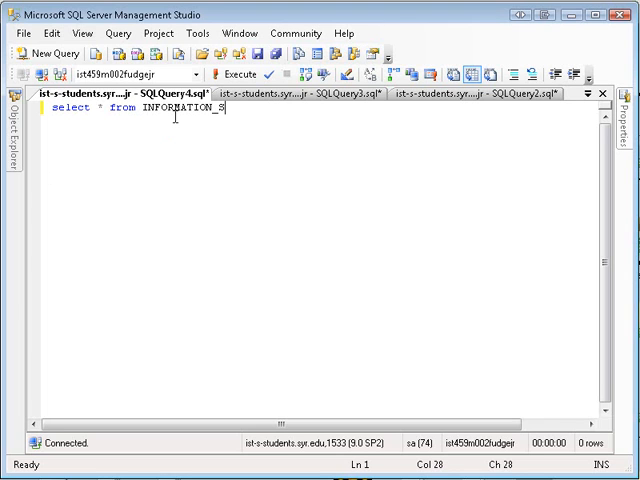
type("CHEMA.V")
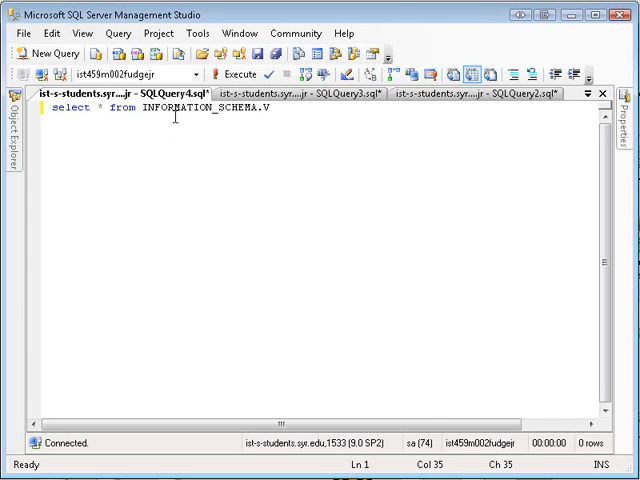
type("IEWS")
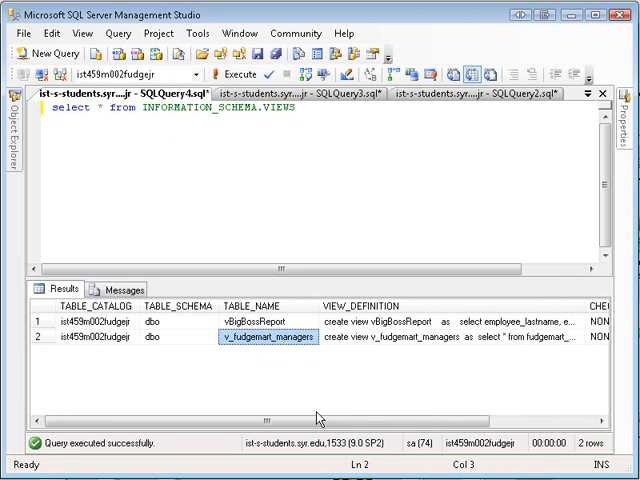
scroll("right", 3)
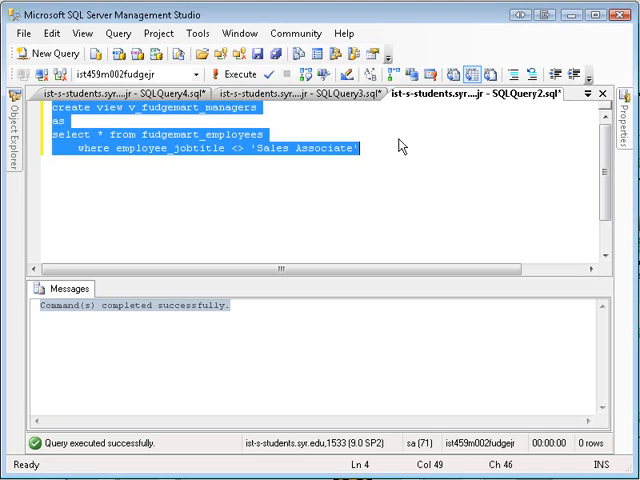
mouse_move(362, 116)
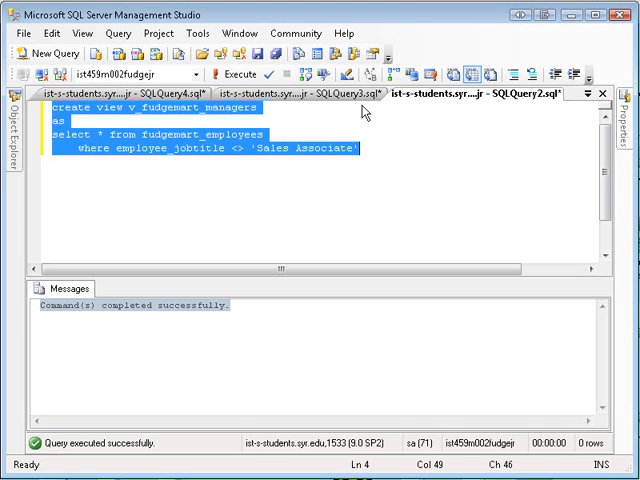
Add drop view v_fudgemart_managers with GO before the create view statement, and GO after it.
left_click(348, 156)
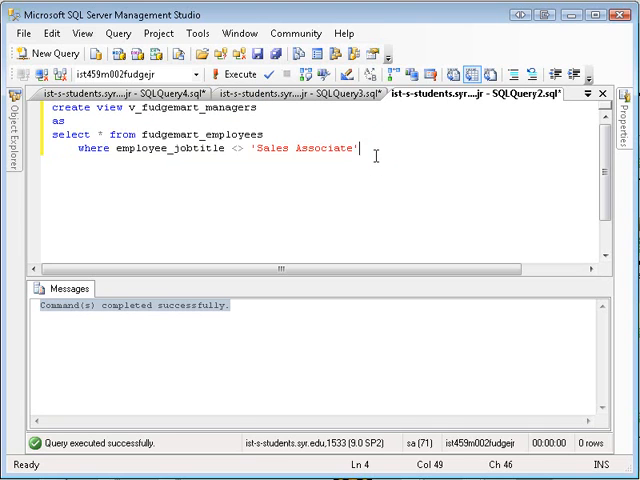
key("ctrl+a")
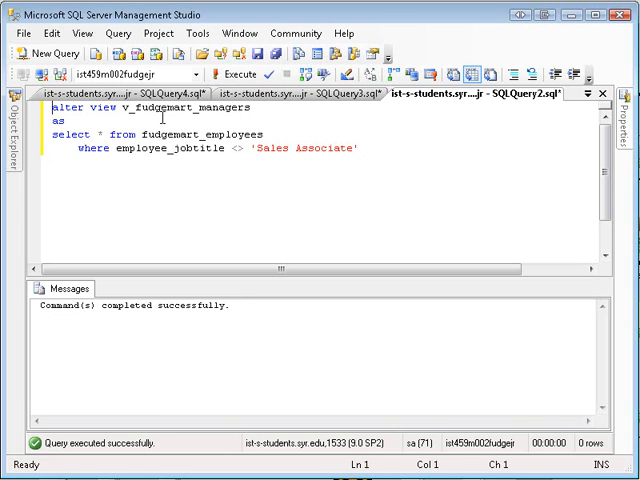
type("drop view")
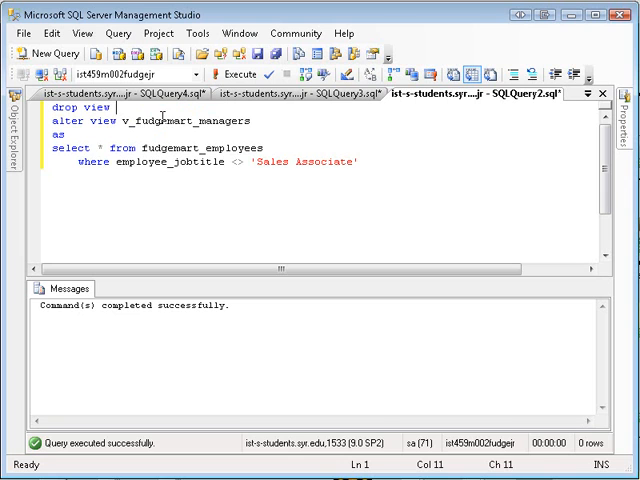
type("v_fudgemart_managers")
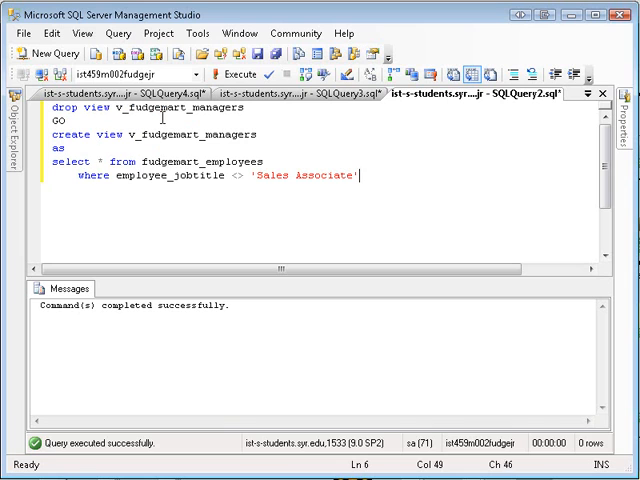
type("GOP")
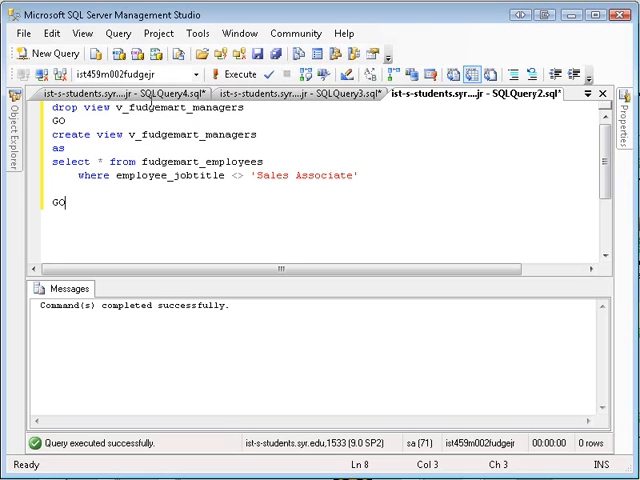
mouse_move(78, 230)
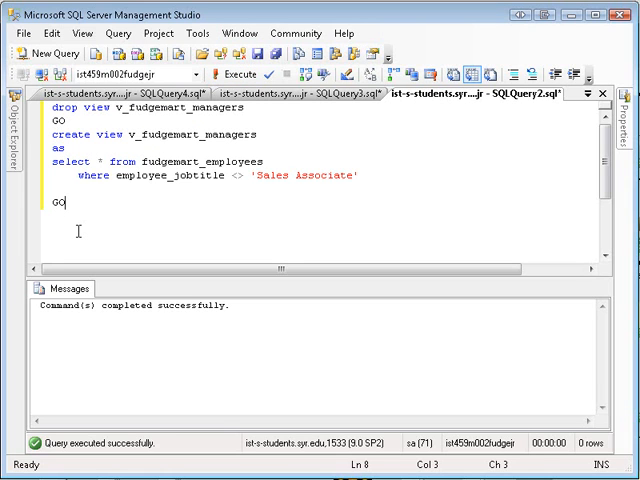
mouse_move(12, 400)
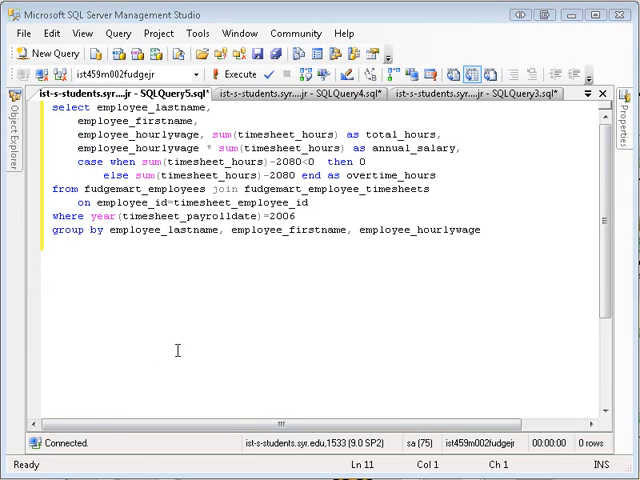
Prepend create view v_employee_wages_2006 as to the wages query and execute it.
double_click(468, 230)
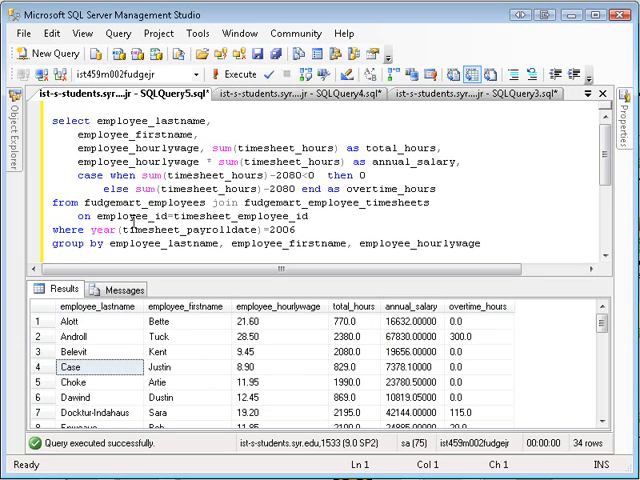
type("create v_")
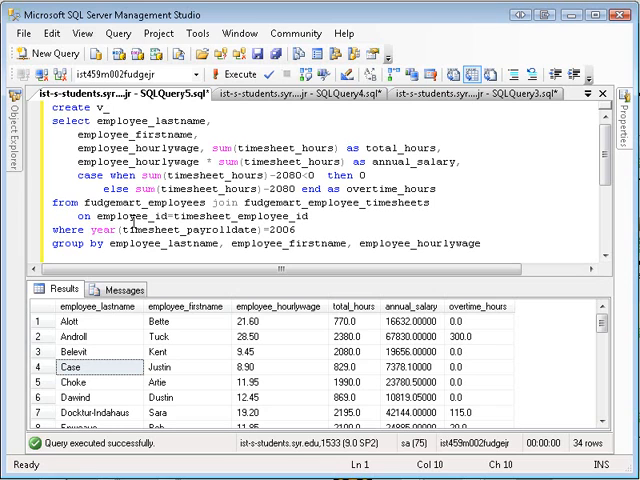
type("iew v")
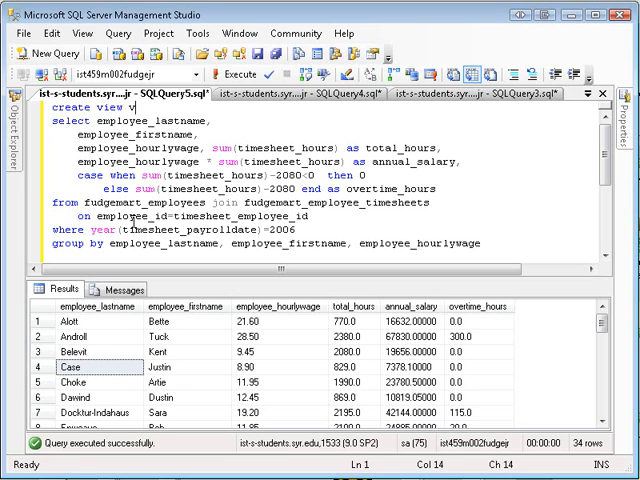
type("_emplouy")
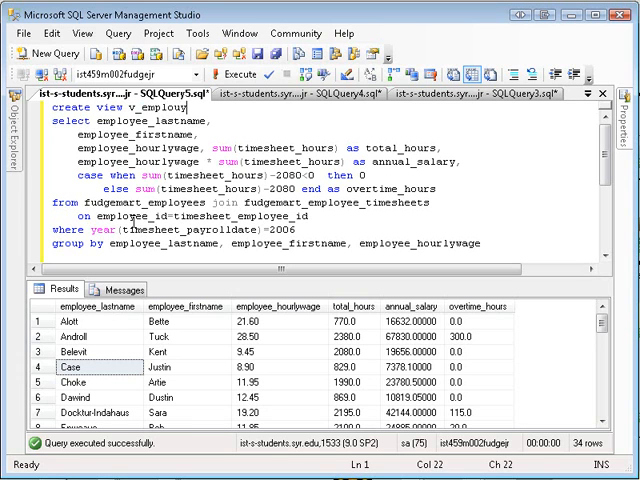
type("_wages_2006")
type("as")
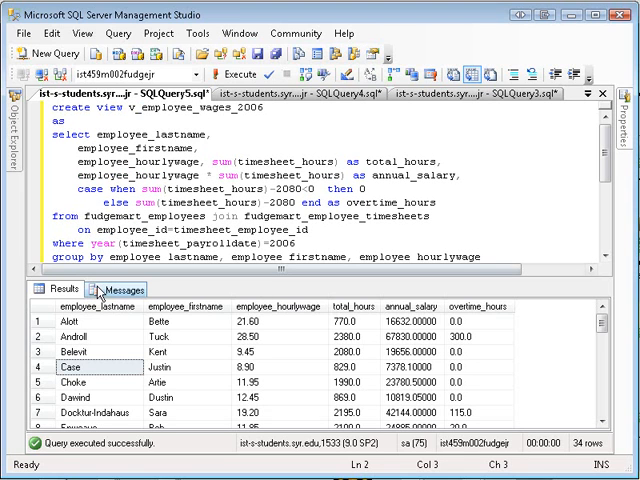
left_click(210, 80)
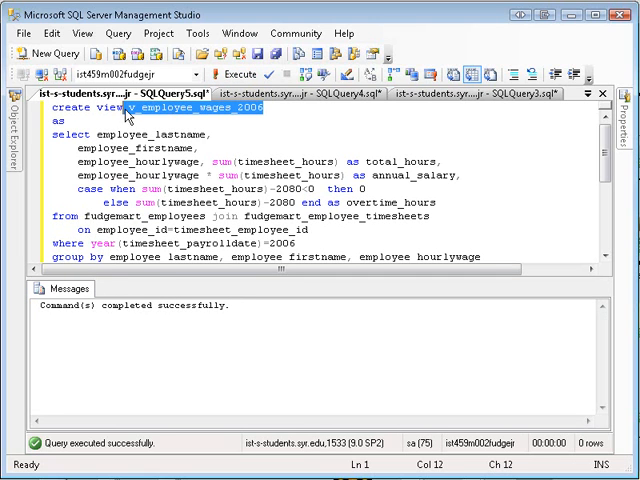
In a new query window, run select * from v_employee_wages_2006 to list the wage rows.
left_click(46, 54)
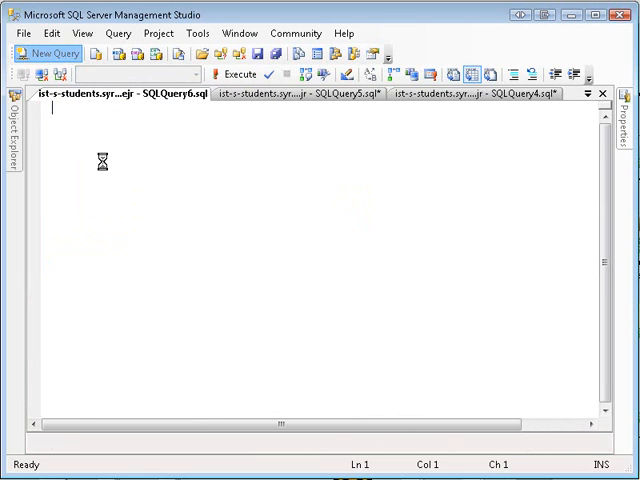
type("select *")
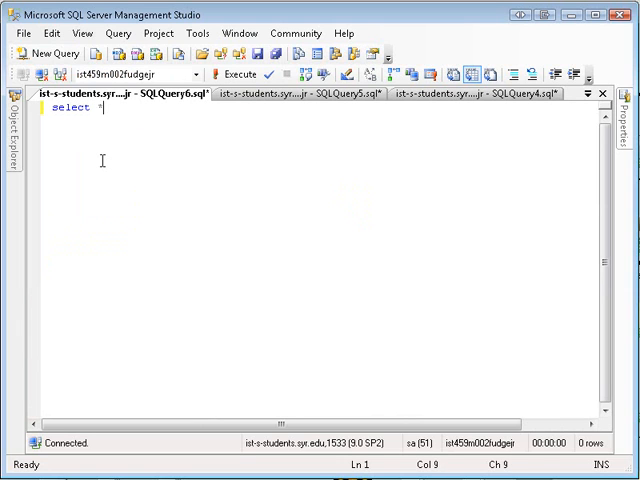
type("from v_employee_wages_2006")
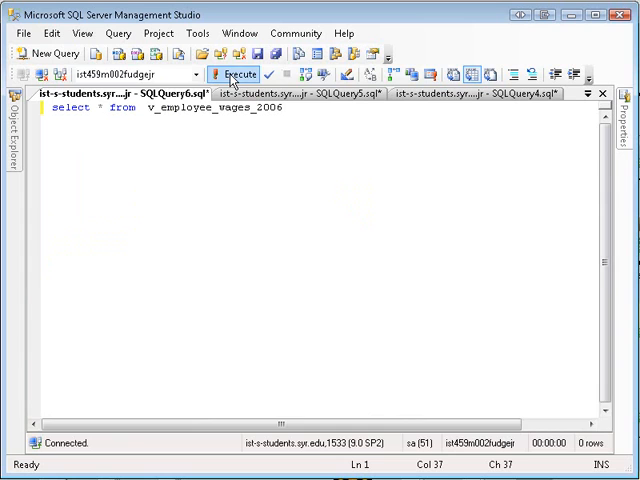
left_click(232, 74)
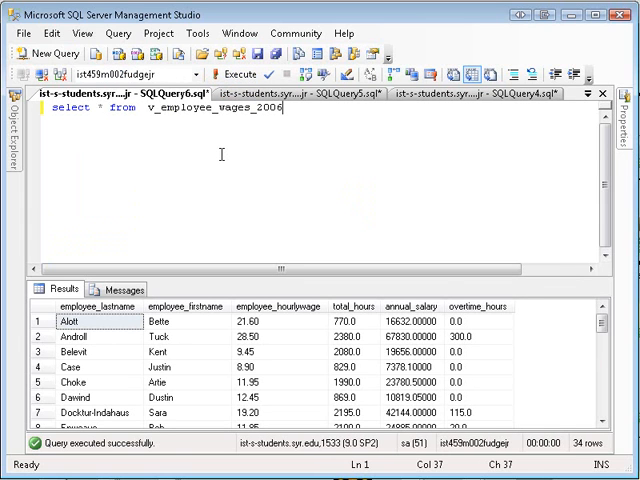
mouse_move(228, 154)
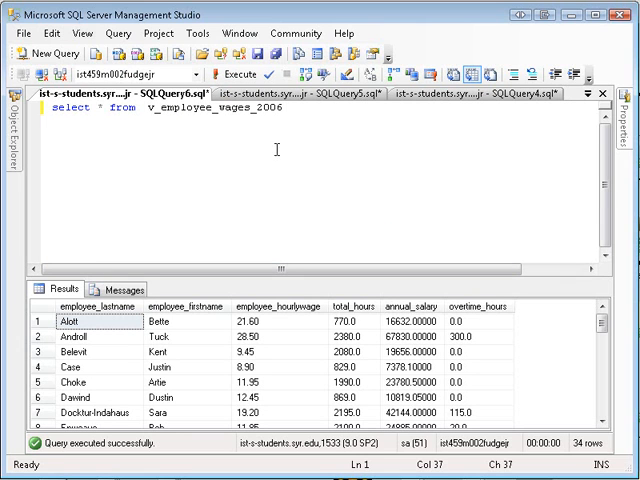
mouse_move(344, 112)
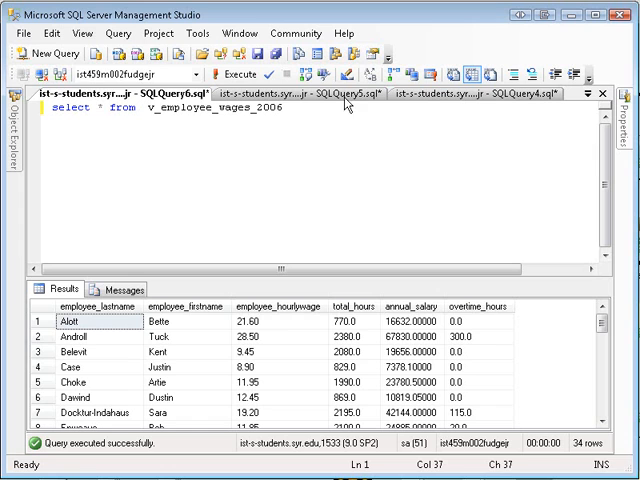